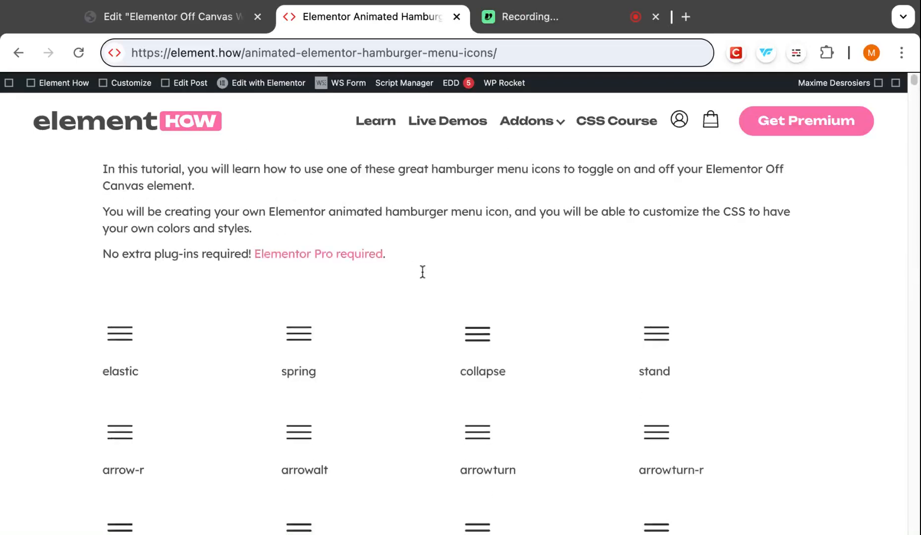
# Preview the elastic icon's animation in the element.how hamburger demo grid.
pyautogui.scroll(-3)
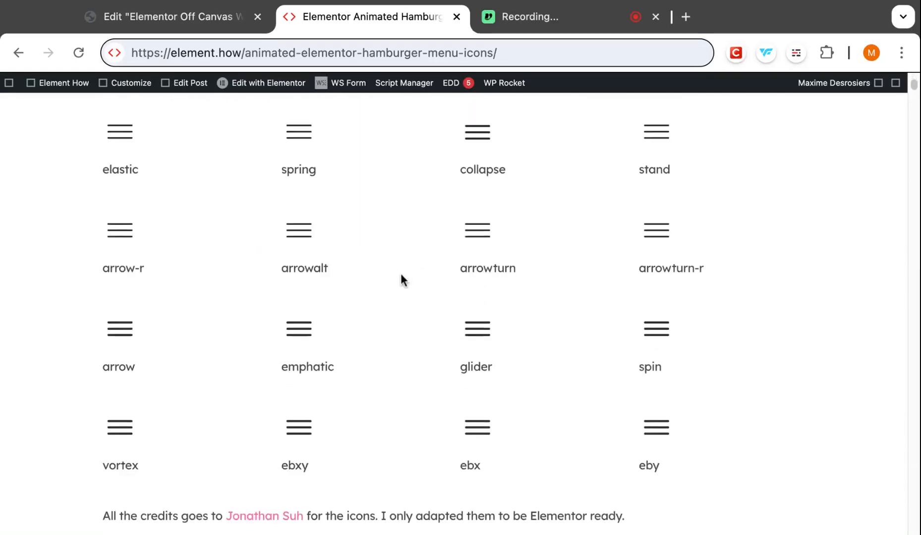
pyautogui.moveTo(377, 271)
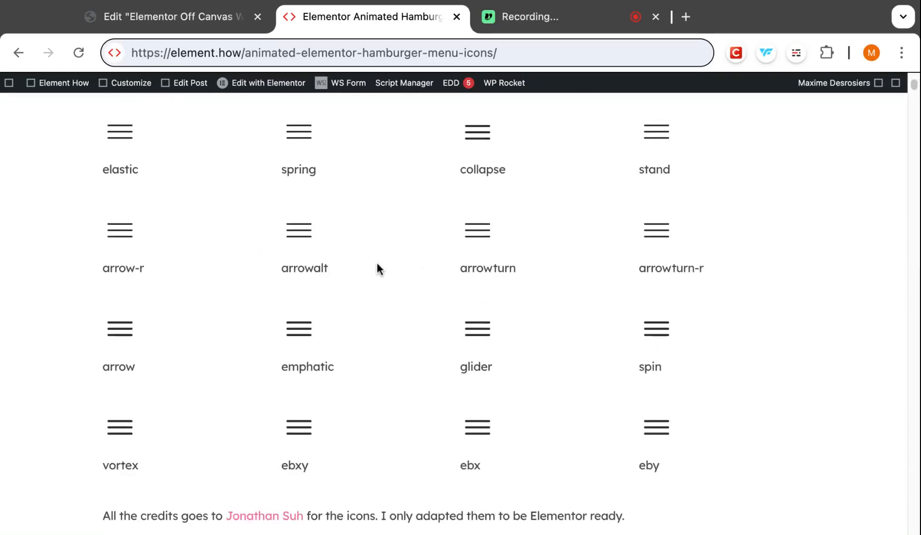
pyautogui.moveTo(275, 236)
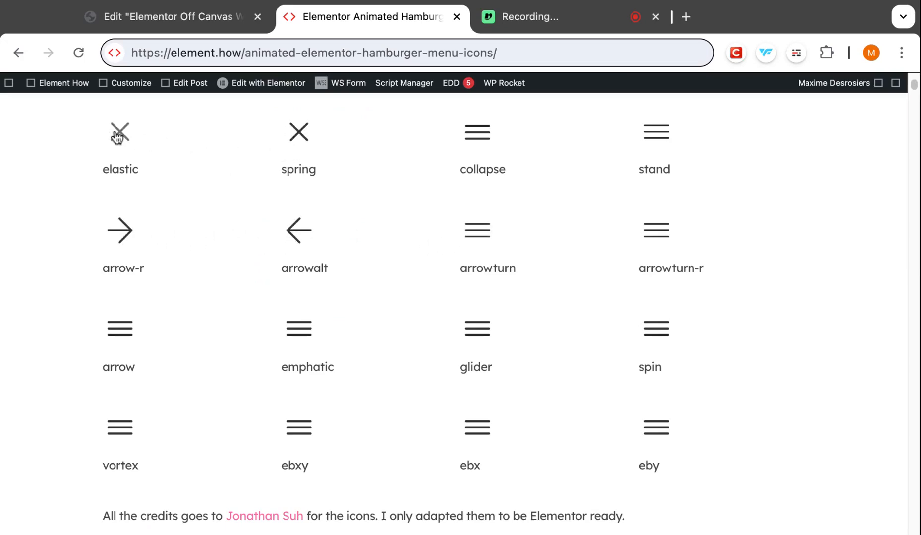
pyautogui.click(171, 17)
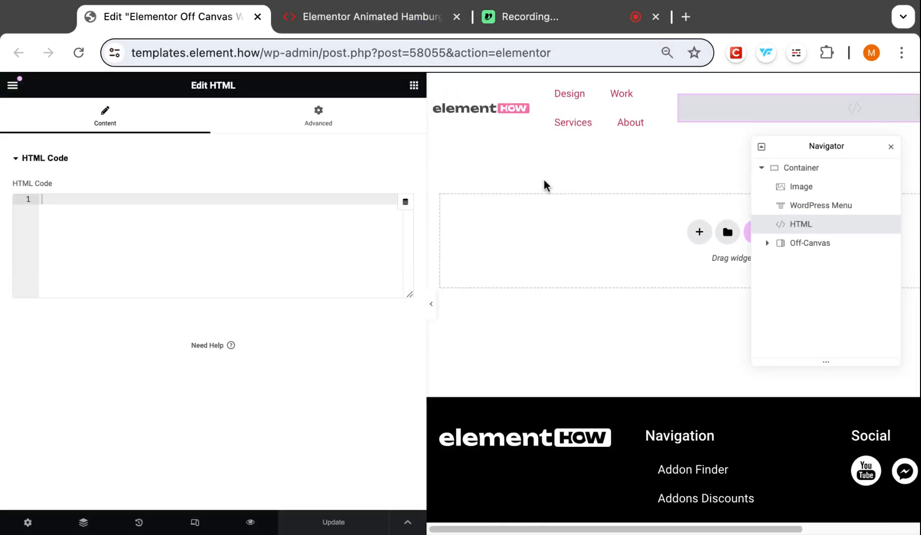
pyautogui.moveTo(560, 159)
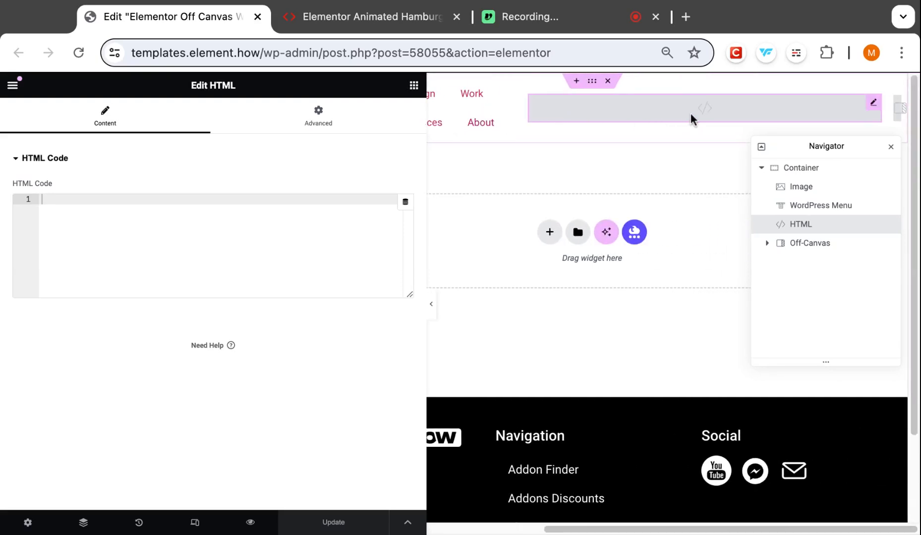
pyautogui.moveTo(819, 250)
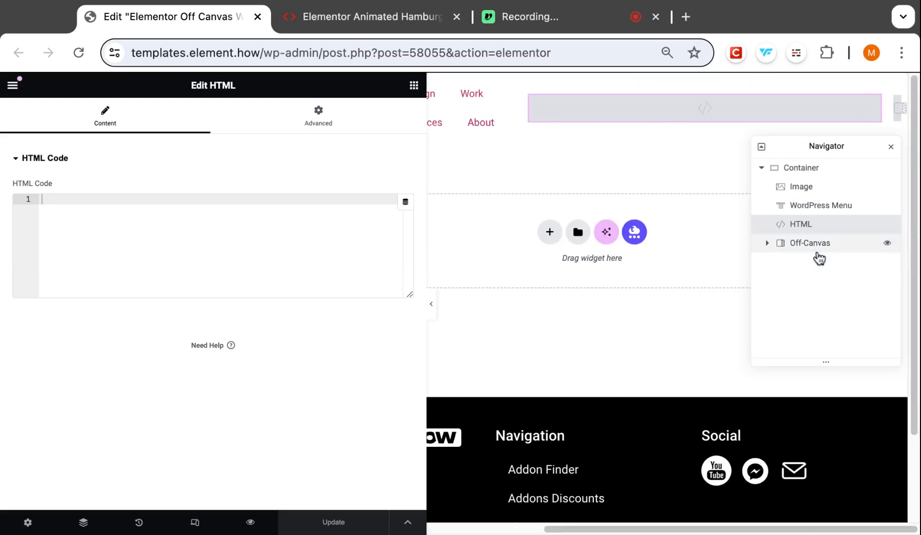
pyautogui.moveTo(815, 251)
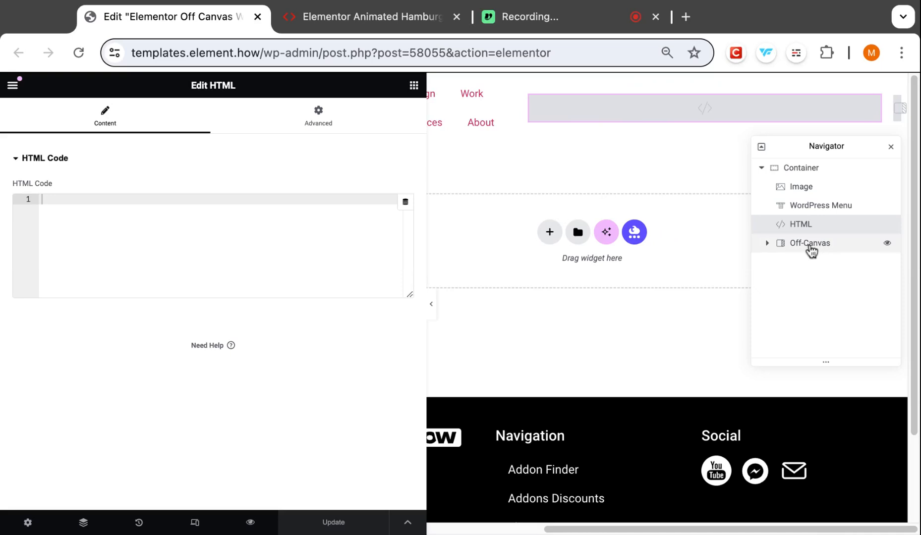
# Select the Off-Canvas element in the Navigator to show its layout settings.
pyautogui.click(809, 243)
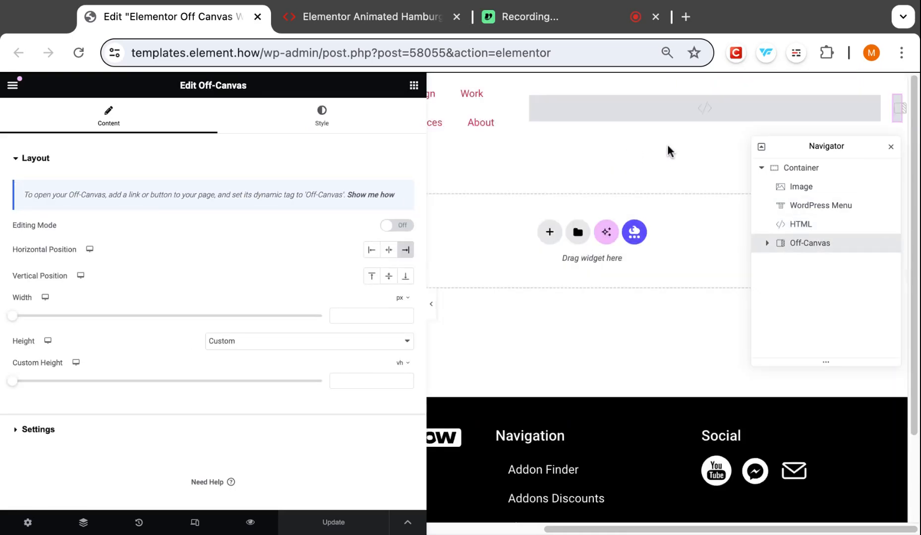
pyautogui.moveTo(600, 168)
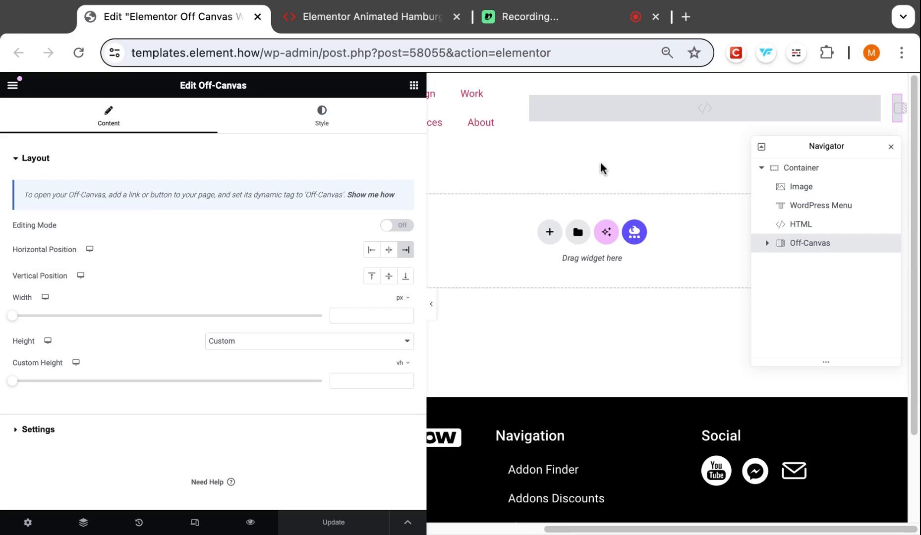
# Inspect the demo collapse icon's a.hamburger markup and z-index 99999 styles in DevTools, then return to the editor.
pyautogui.click(370, 17)
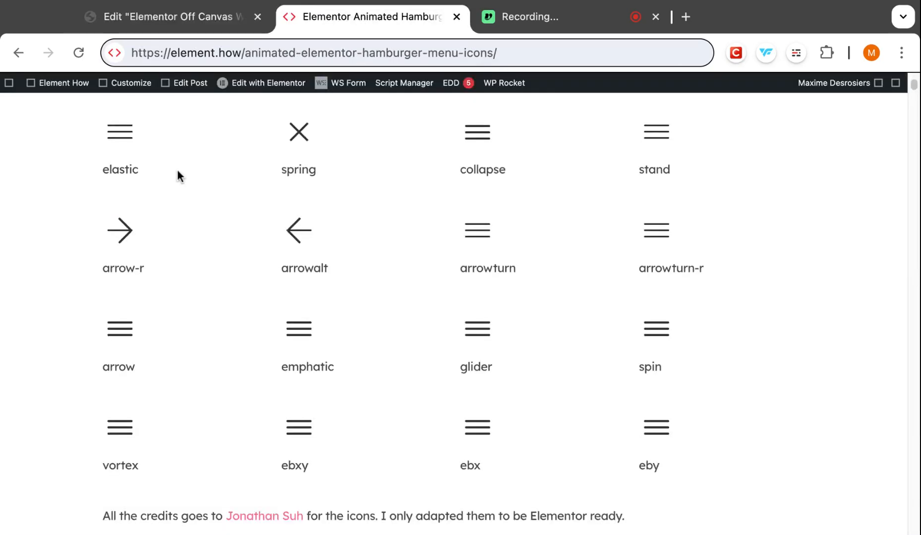
pyautogui.moveTo(481, 144)
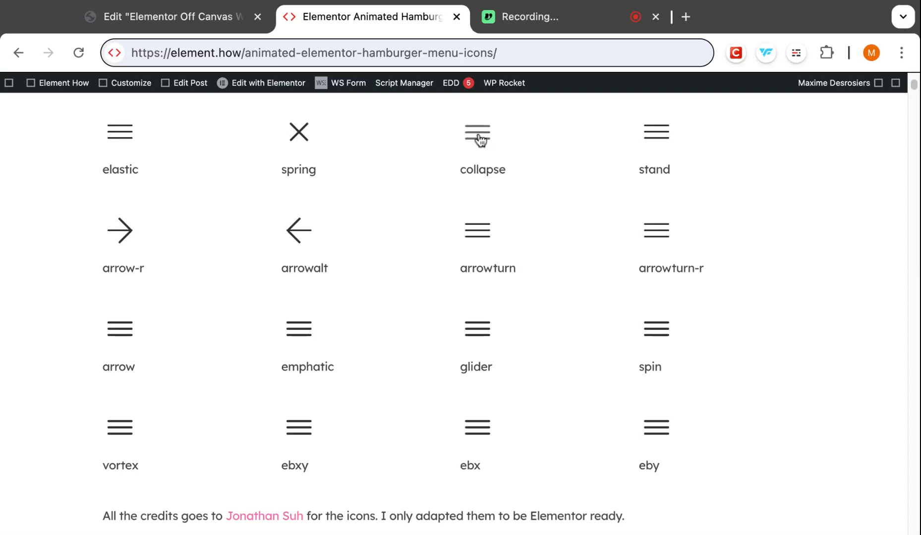
pyautogui.moveTo(513, 305)
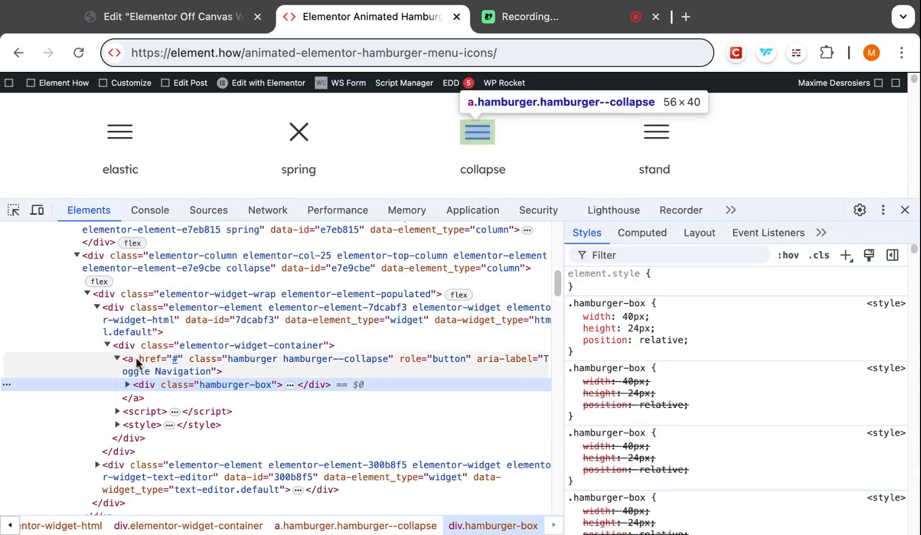
pyautogui.click(128, 359)
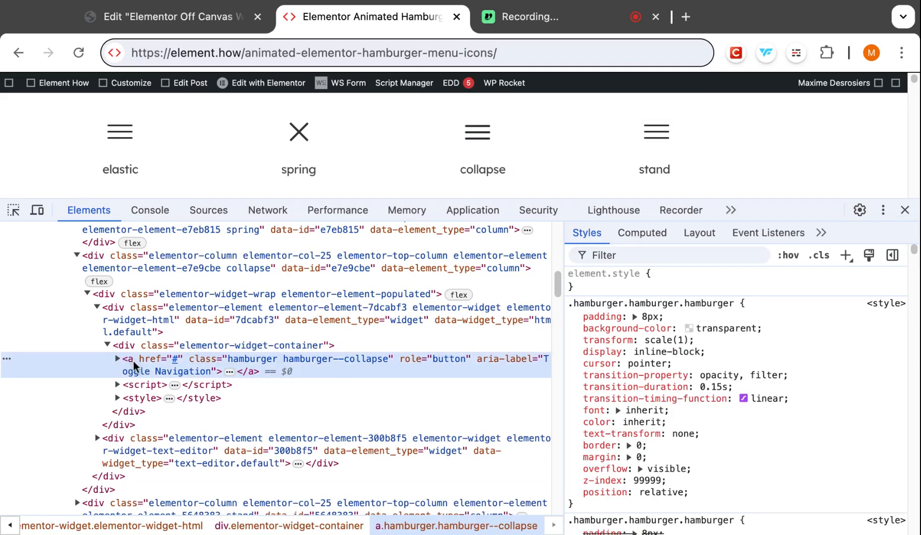
pyautogui.moveTo(125, 346)
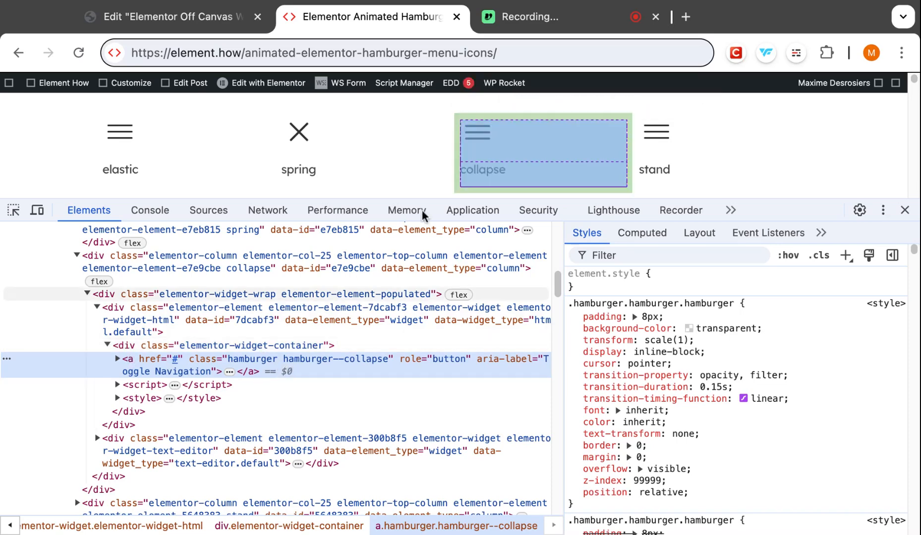
pyautogui.moveTo(125, 345)
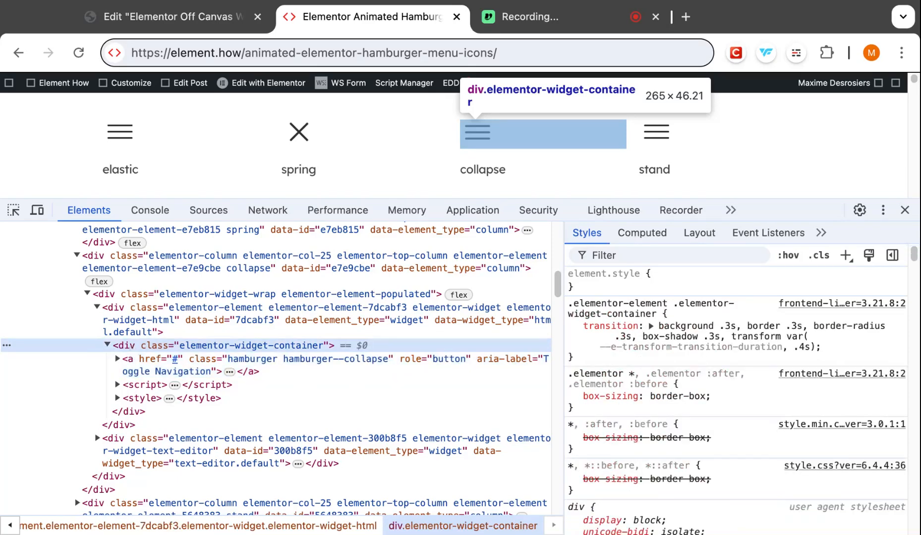
pyautogui.click(171, 17)
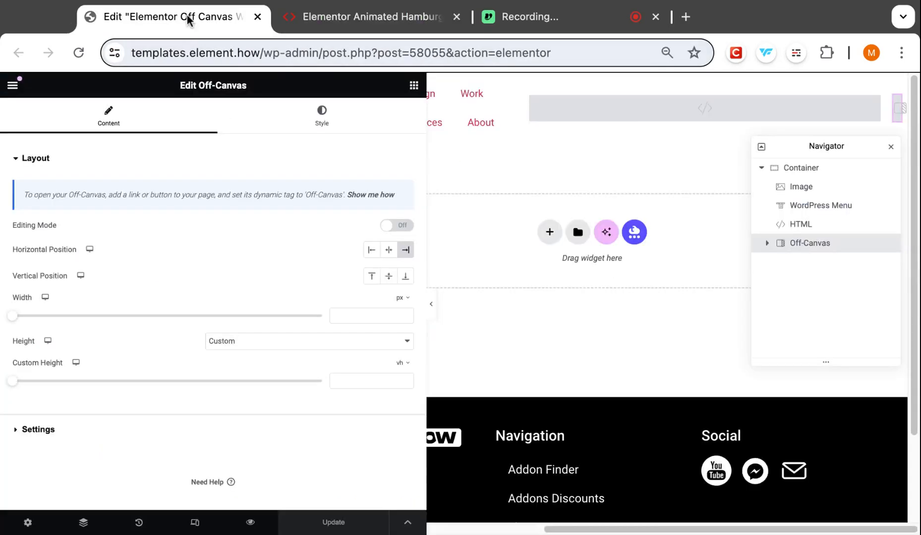
# Paste the collapse hamburger link, script and style code into the header's HTML widget and review it.
pyautogui.click(800, 224)
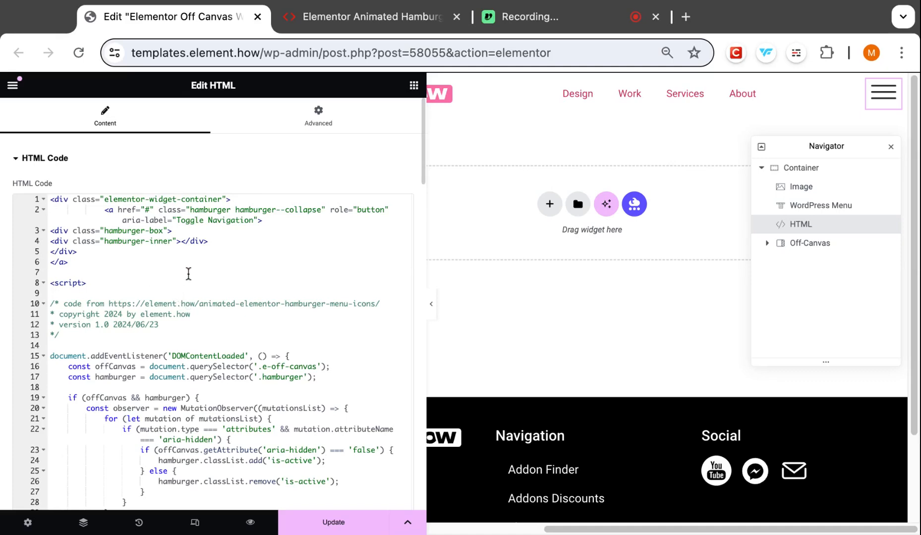
pyautogui.scroll(-3)
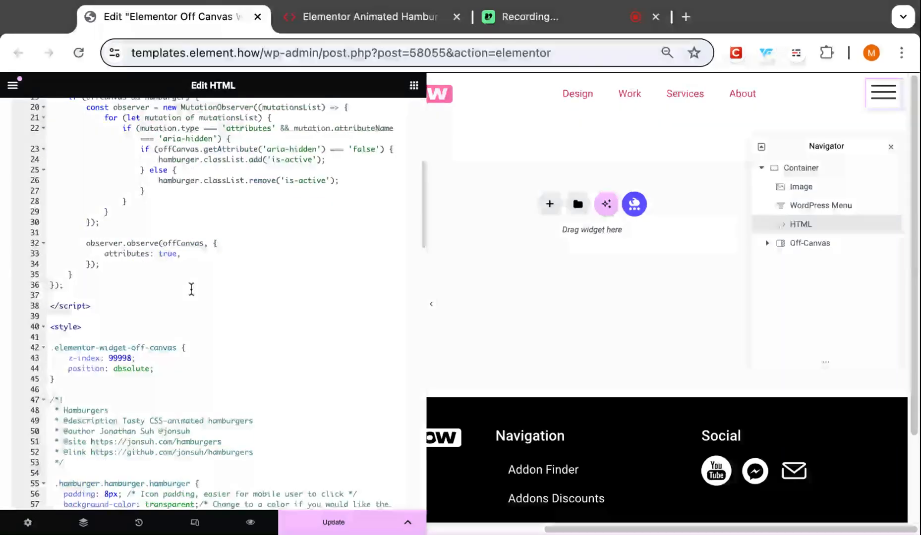
pyautogui.scroll(3)
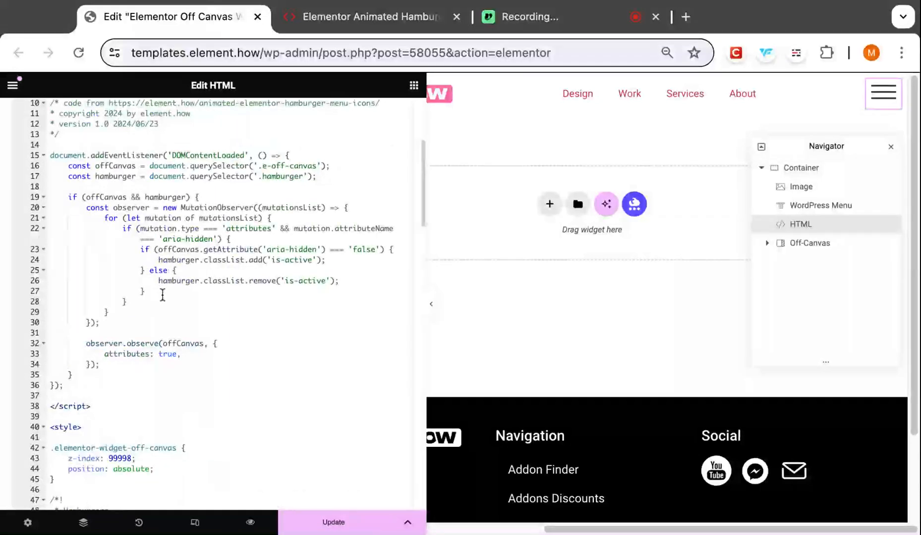
pyautogui.scroll(-3)
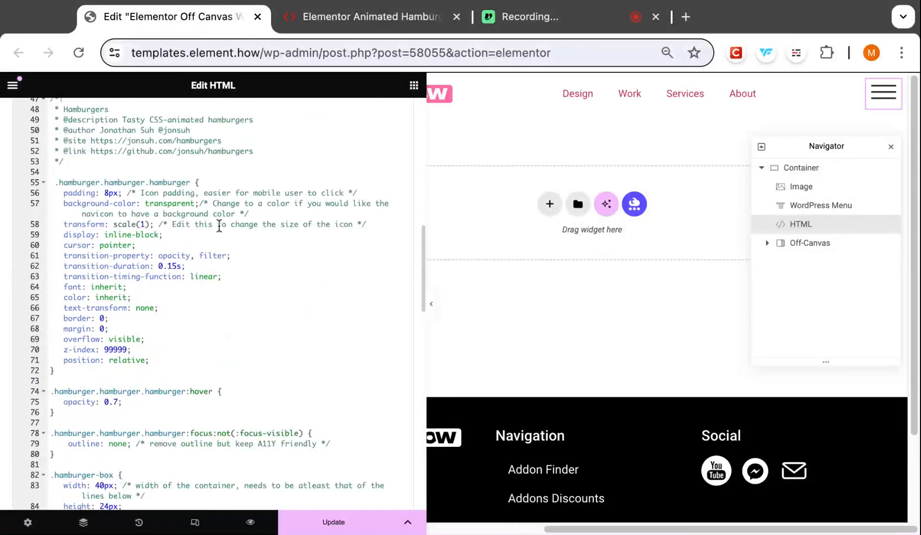
pyautogui.scroll(-3)
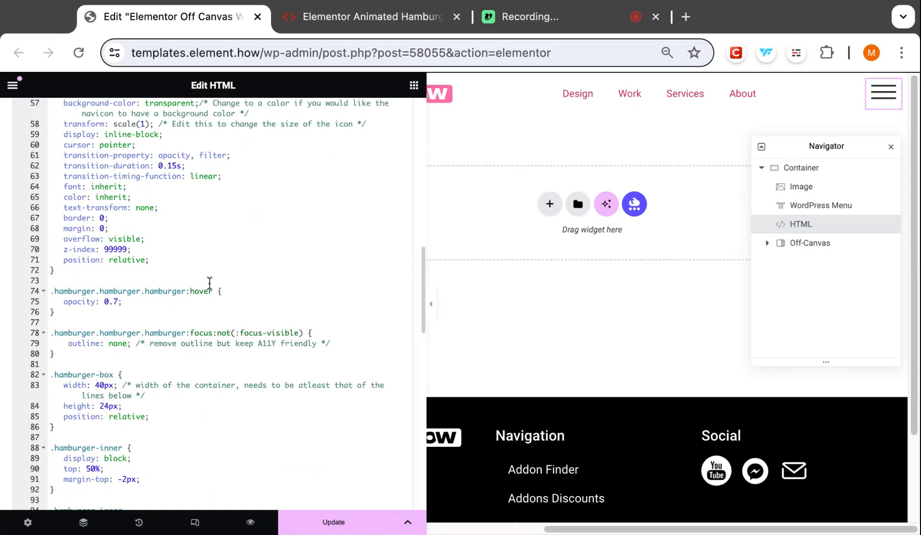
pyautogui.scroll(-3)
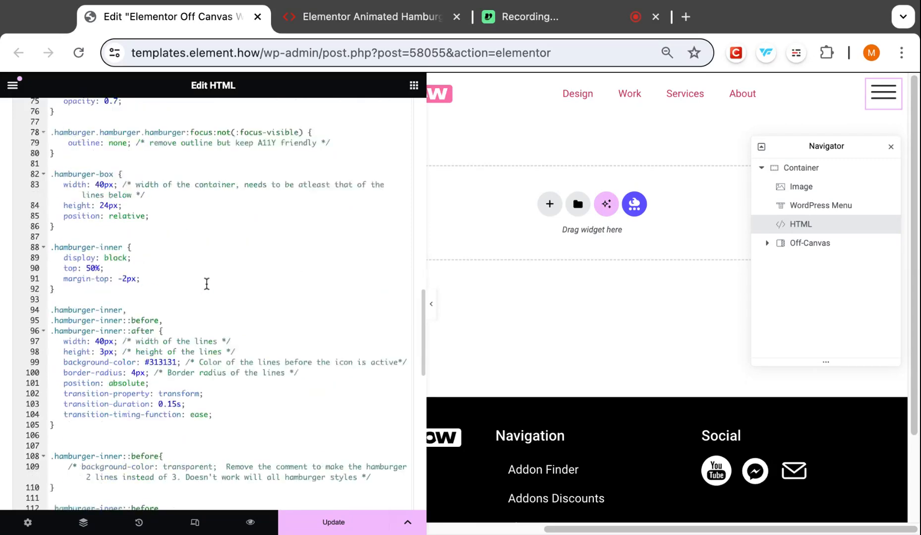
pyautogui.scroll(3)
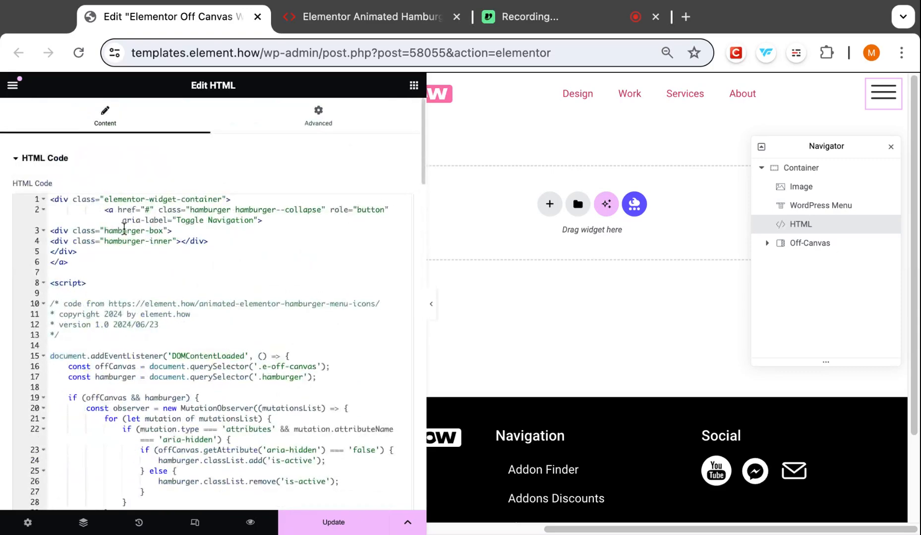
# Remove the wrapping elementor-widget-container div so the code starts with the hamburger link.
pyautogui.click(100, 198)
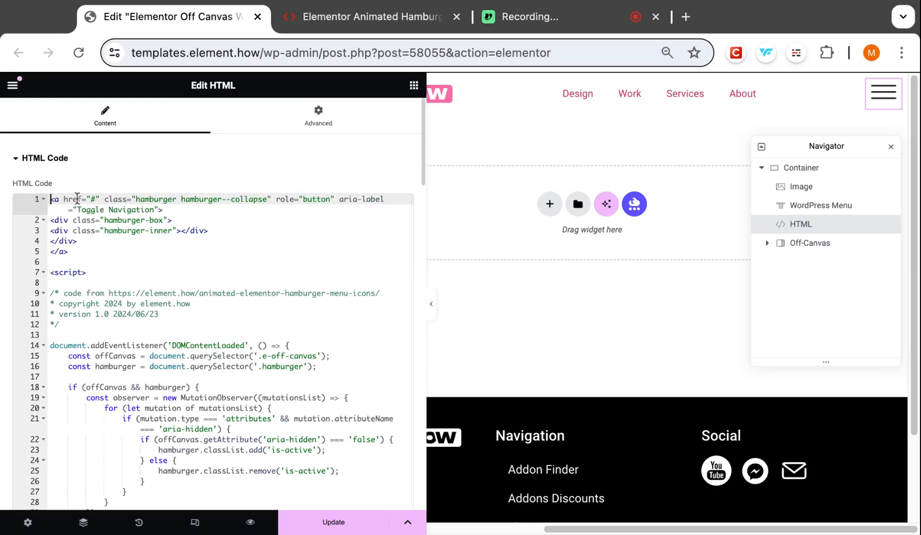
pyautogui.scroll(-3)
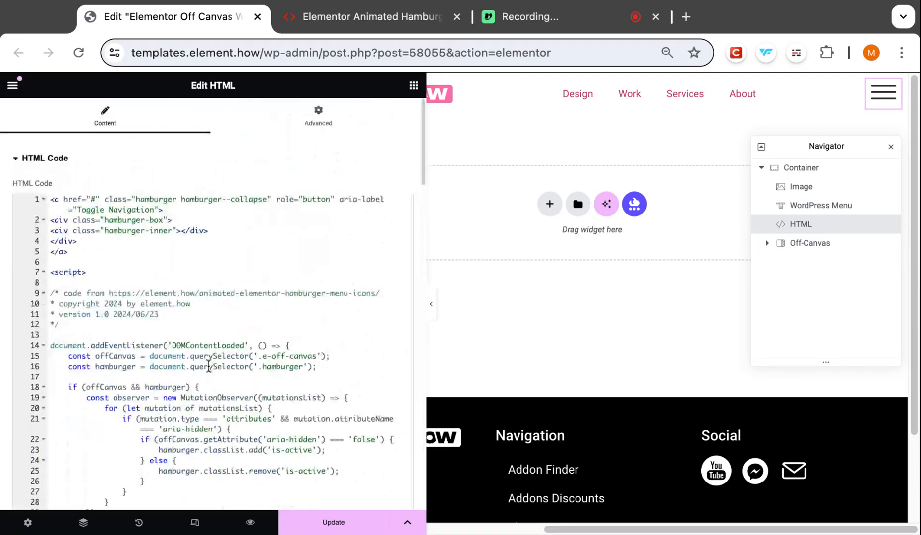
pyautogui.click(883, 94)
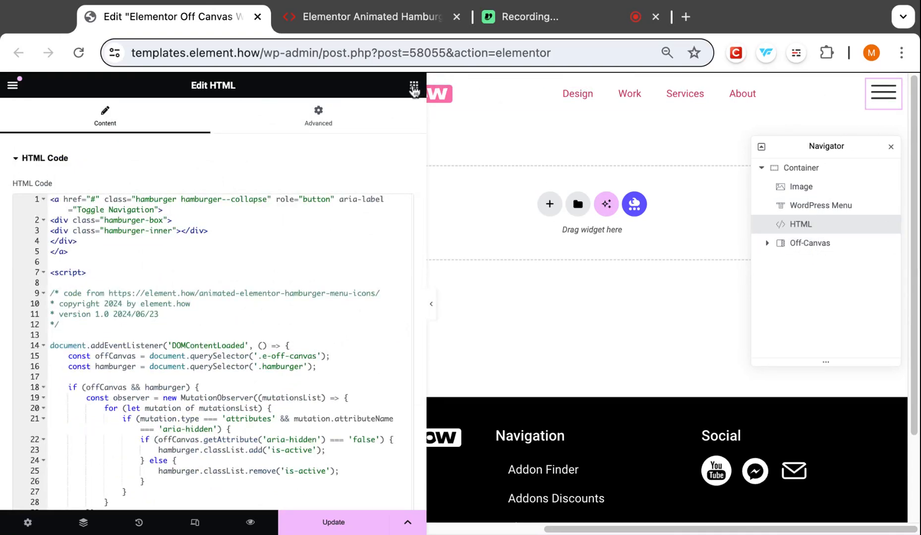
# Link a helper Button to the Off-Canvas dynamic tag with Action set to Toggle Off-Canvas on the header's widget.
pyautogui.click(414, 85)
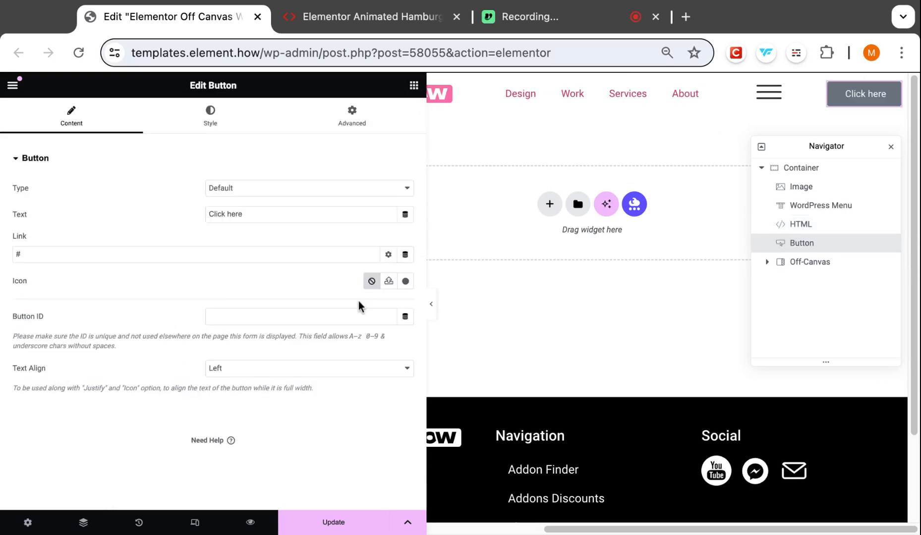
pyautogui.moveTo(347, 228)
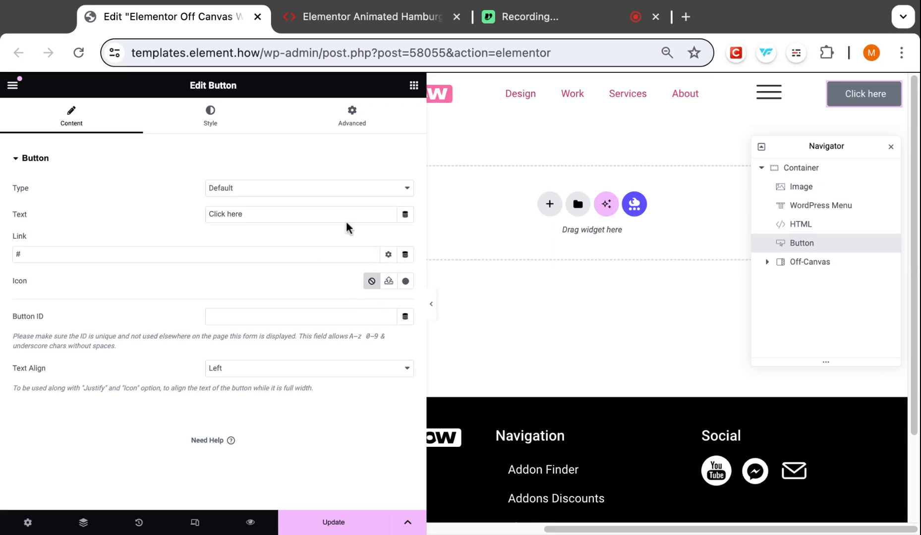
pyautogui.moveTo(388, 255)
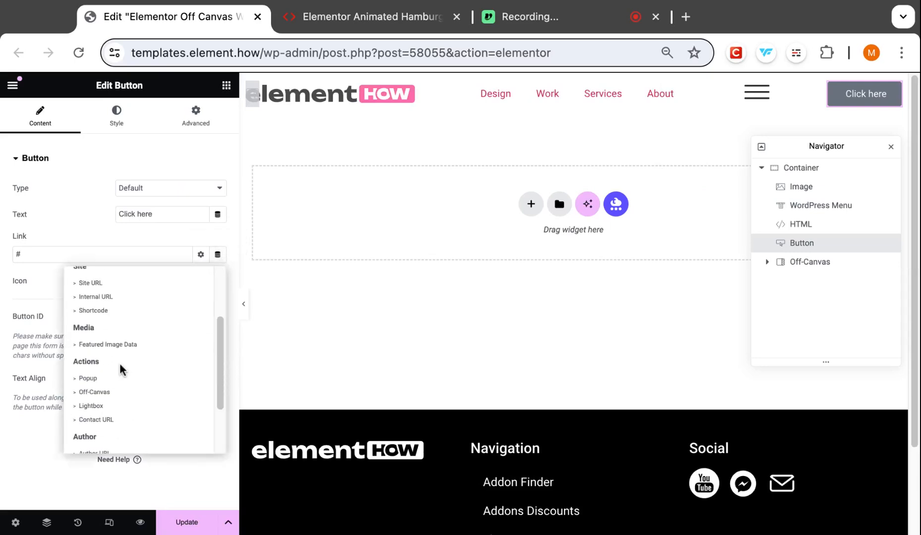
pyautogui.click(95, 391)
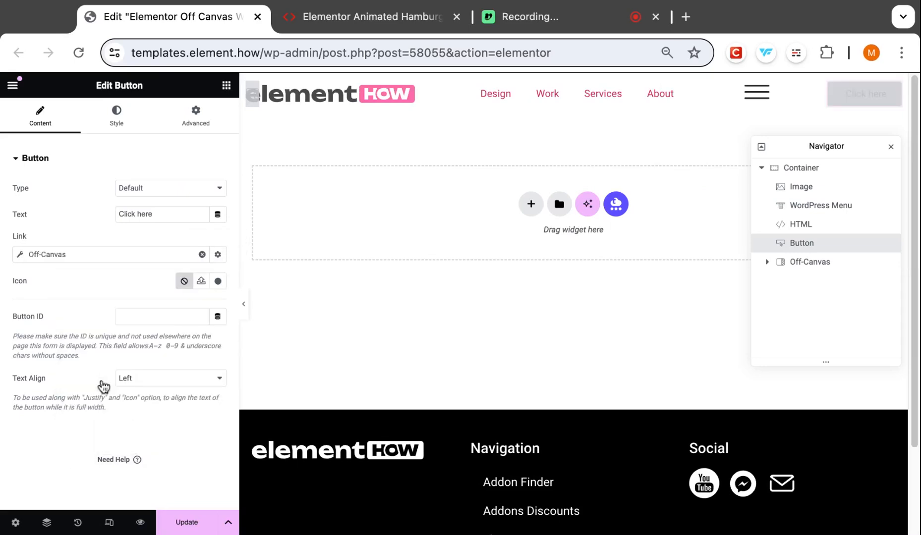
pyautogui.click(217, 255)
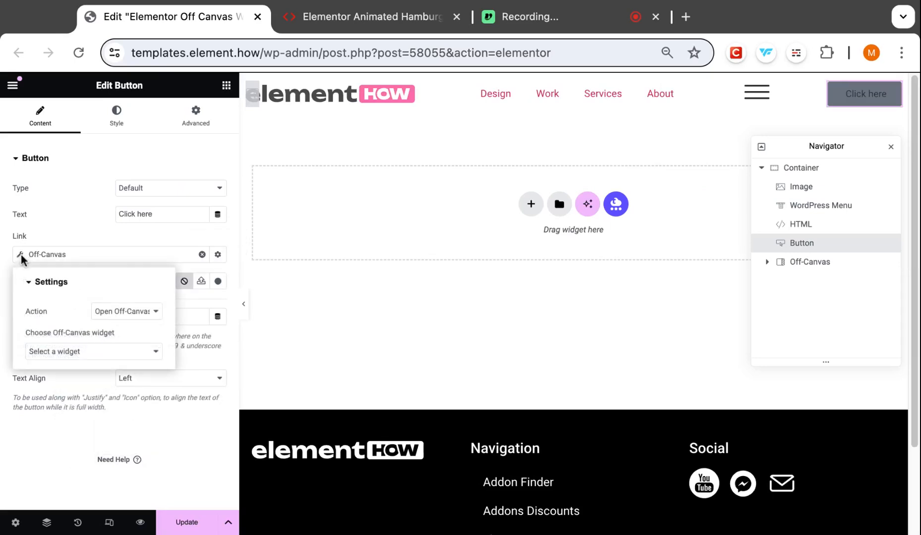
pyautogui.moveTo(123, 314)
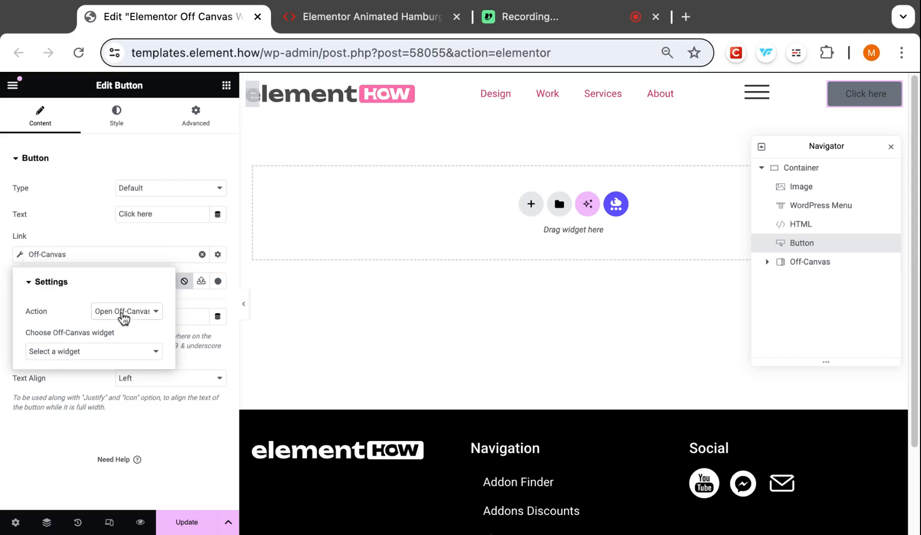
pyautogui.click(125, 312)
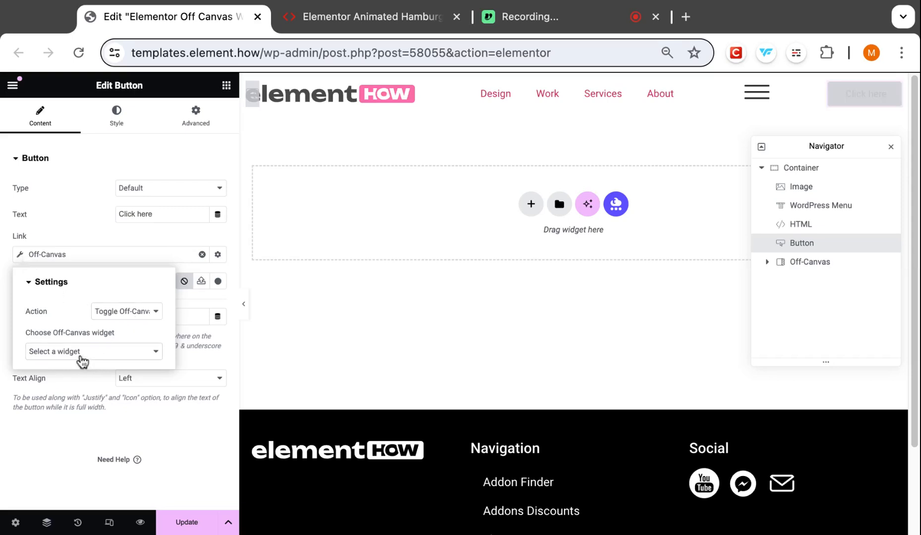
pyautogui.click(91, 351)
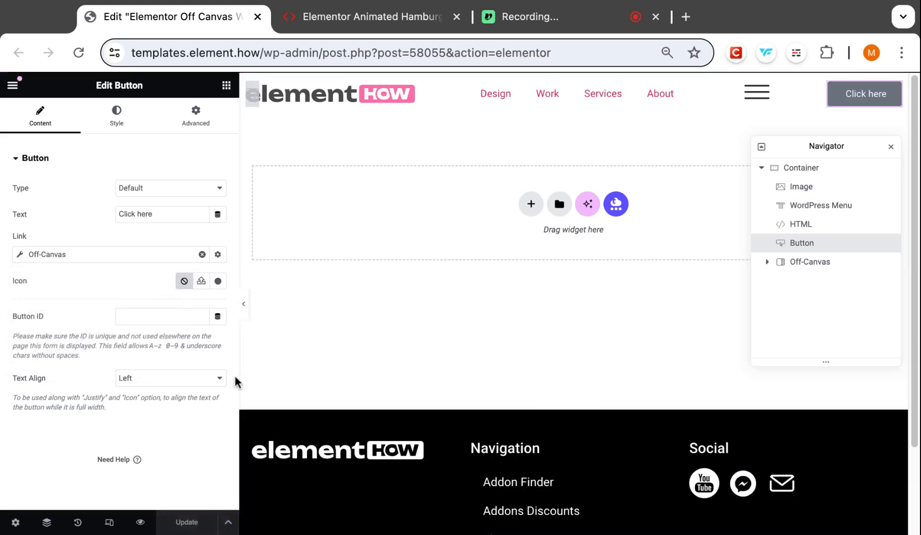
pyautogui.moveTo(247, 303)
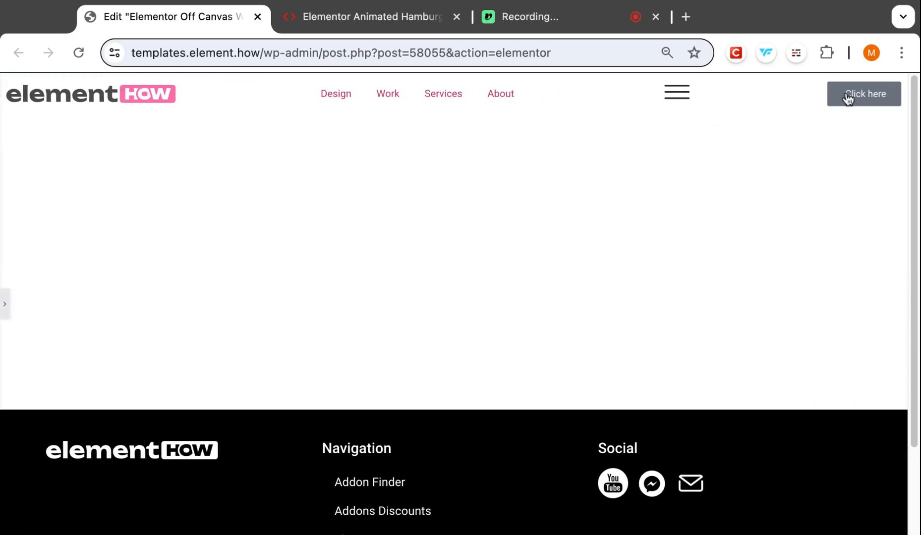
pyautogui.moveTo(692, 205)
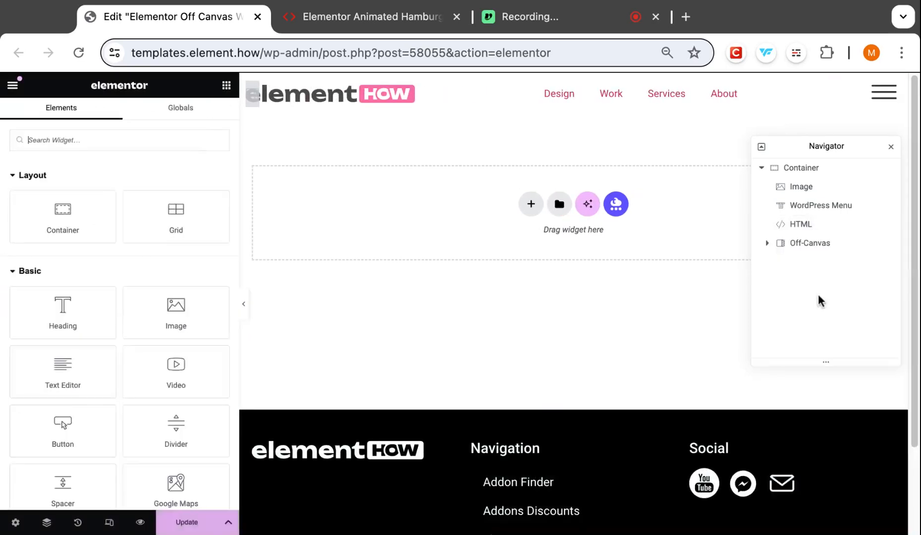
# Put the copied Off-Canvas toggle action URL into the hamburger link's href and save.
pyautogui.click(800, 224)
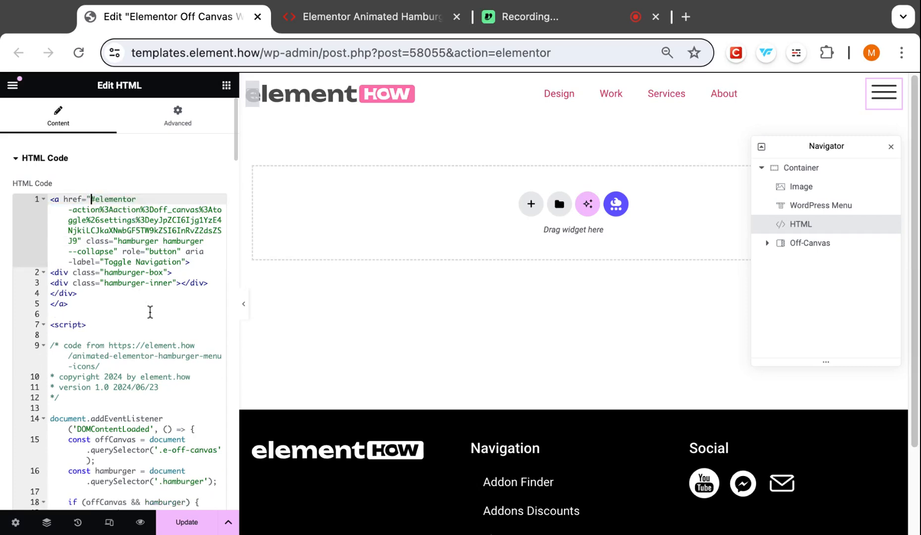
pyautogui.click(186, 522)
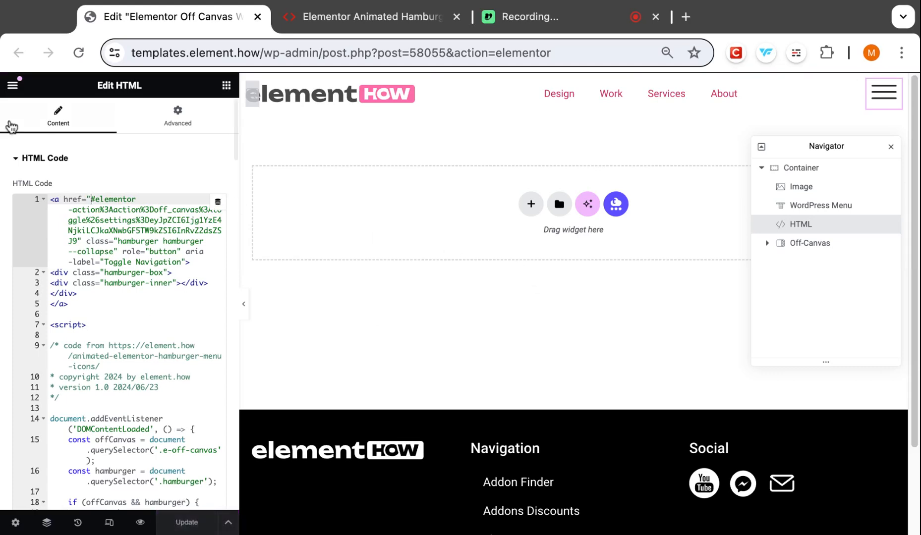
# View the live page, confirm the hamburger opens the Shop Online Now! panel, and close it.
pyautogui.click(13, 86)
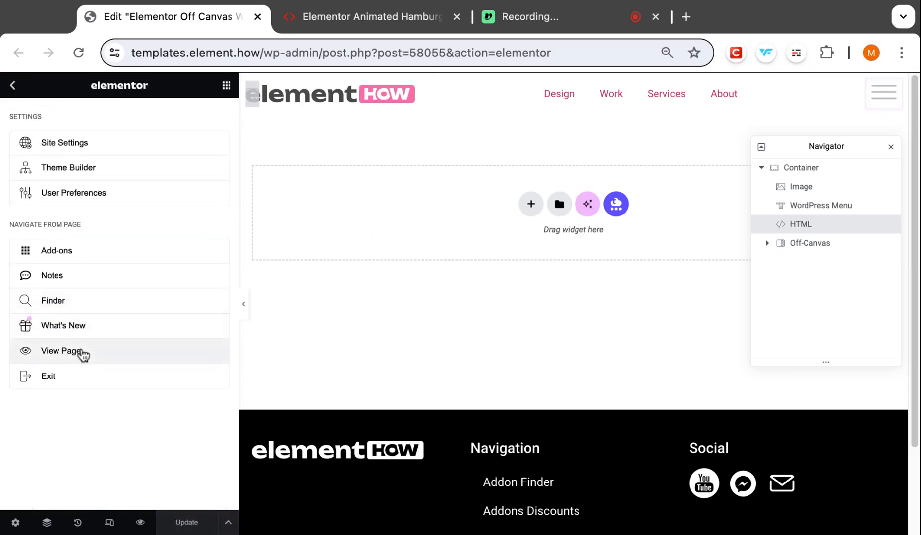
pyautogui.click(61, 351)
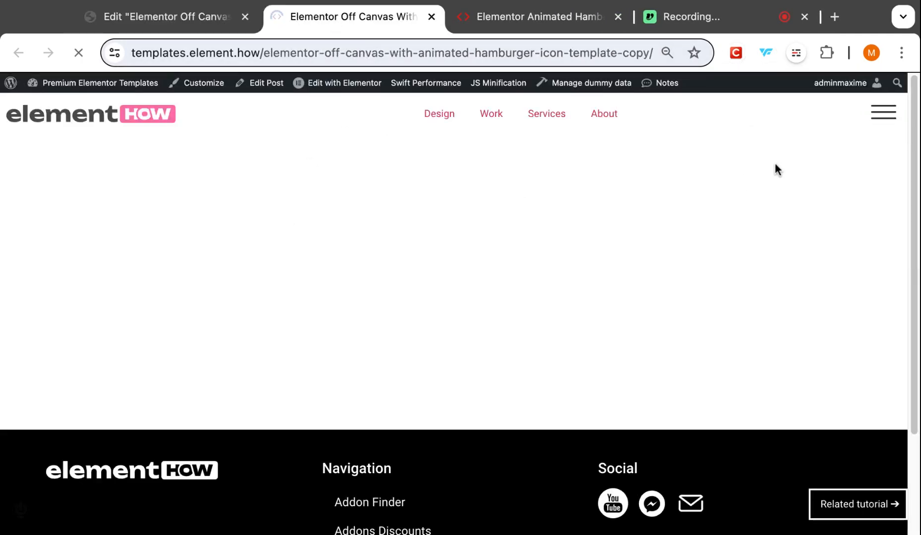
pyautogui.click(882, 113)
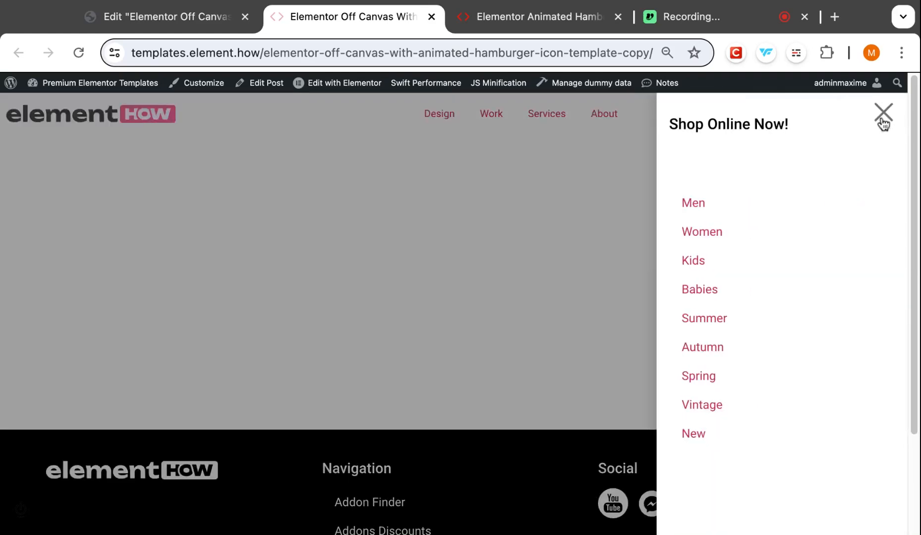
pyautogui.click(164, 17)
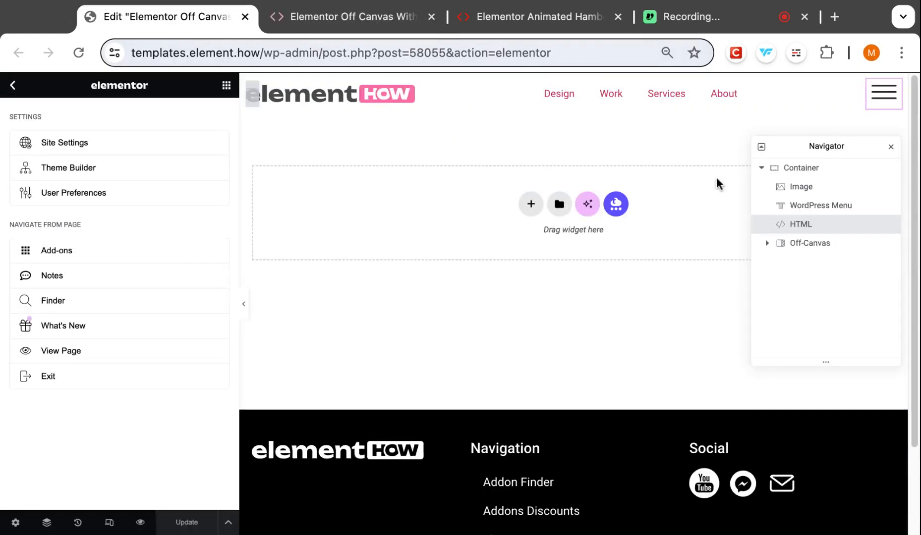
# Give the hamburger HTML widget a Z-Index of 9999 in its Advanced settings.
pyautogui.click(801, 224)
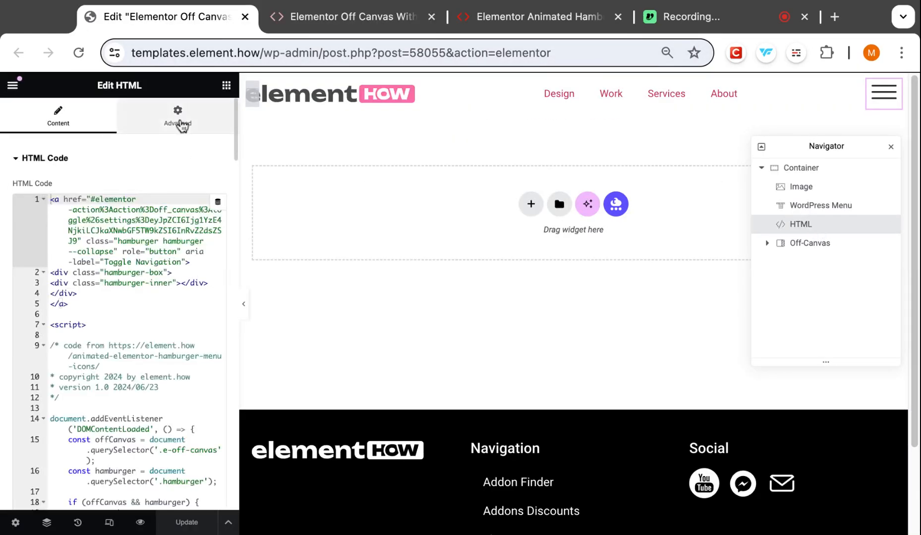
pyautogui.click(177, 118)
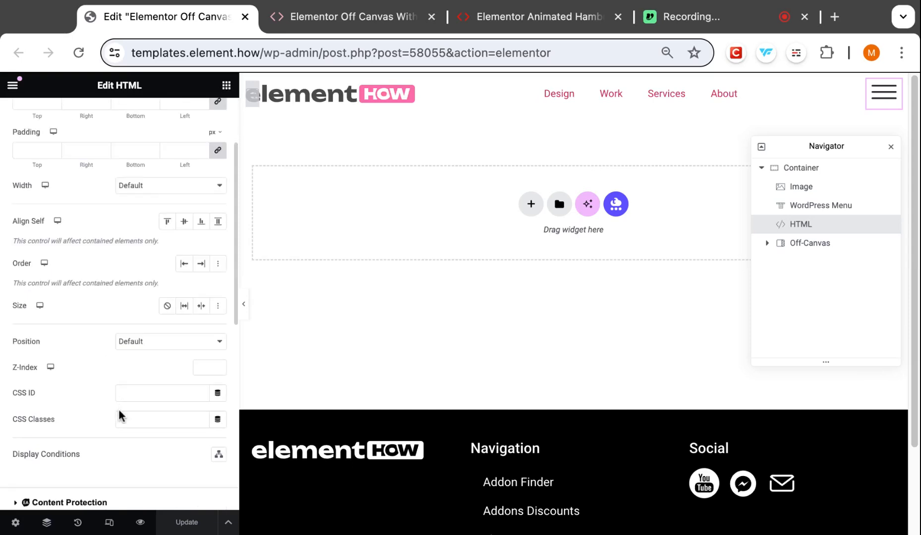
pyautogui.moveTo(164, 419)
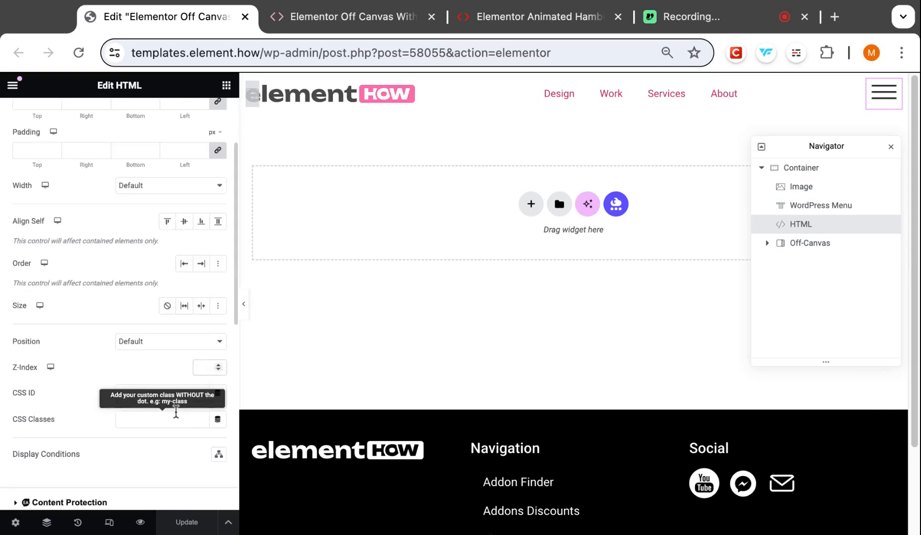
pyautogui.write('9999')
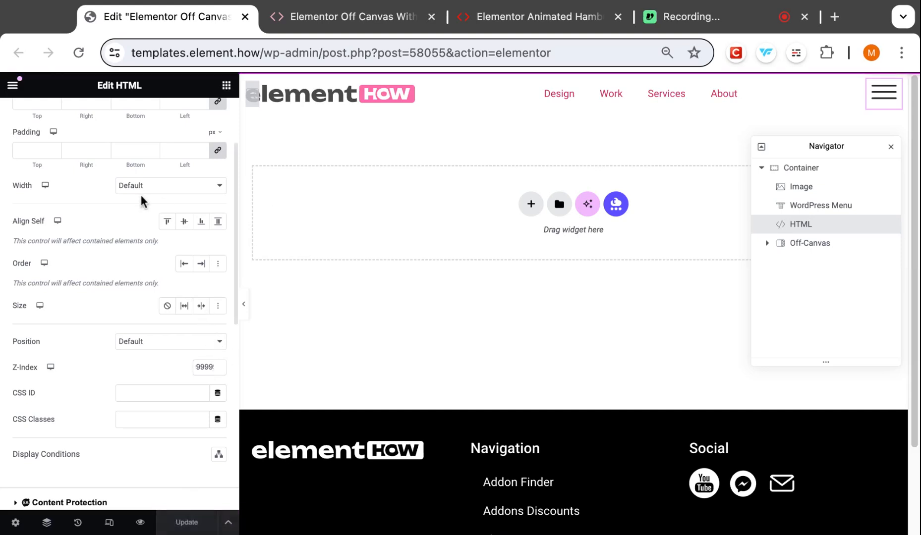
pyautogui.scroll(3)
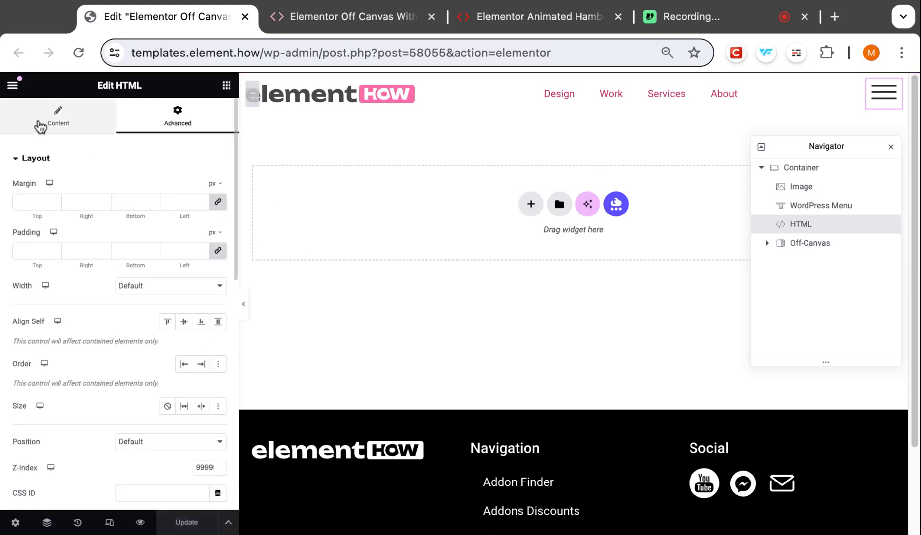
pyautogui.scroll(-3)
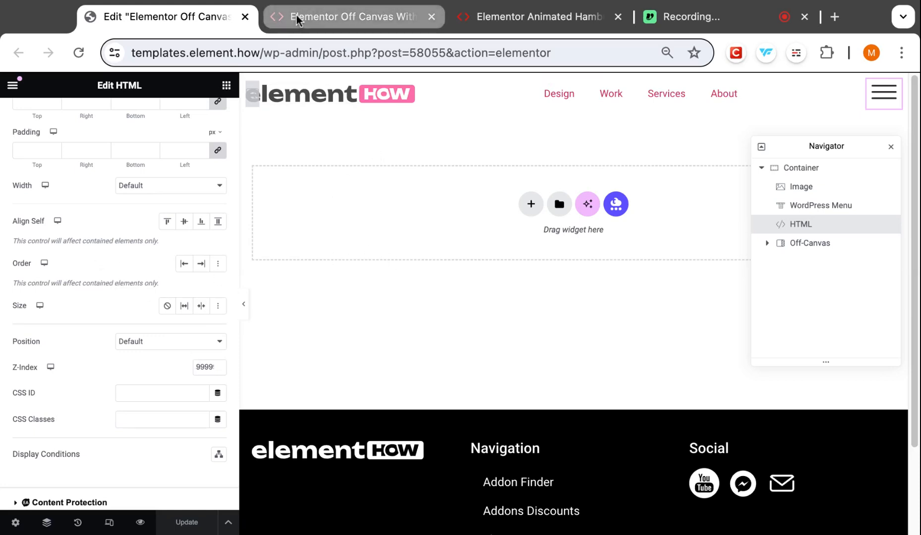
# On the live page, verify the hamburger opens the panel and stays clickable above it to close it.
pyautogui.click(352, 17)
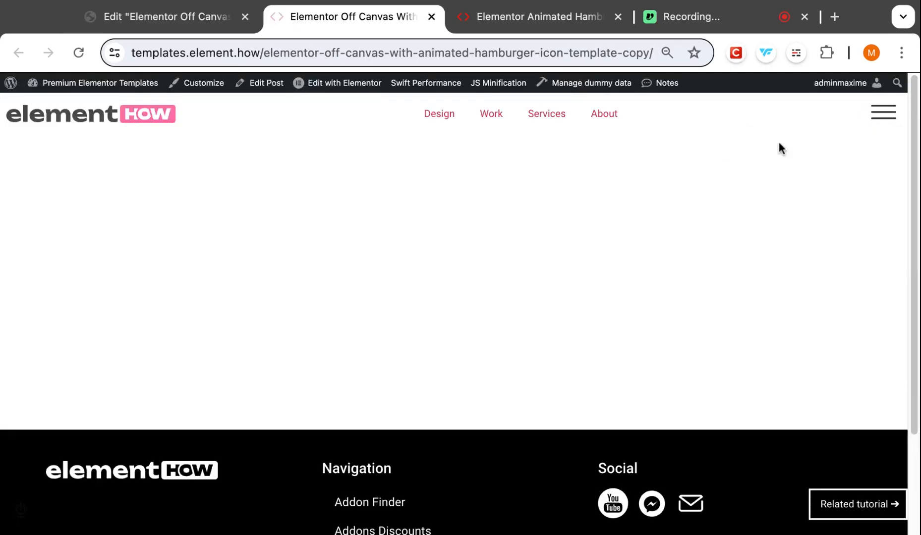
pyautogui.click(882, 112)
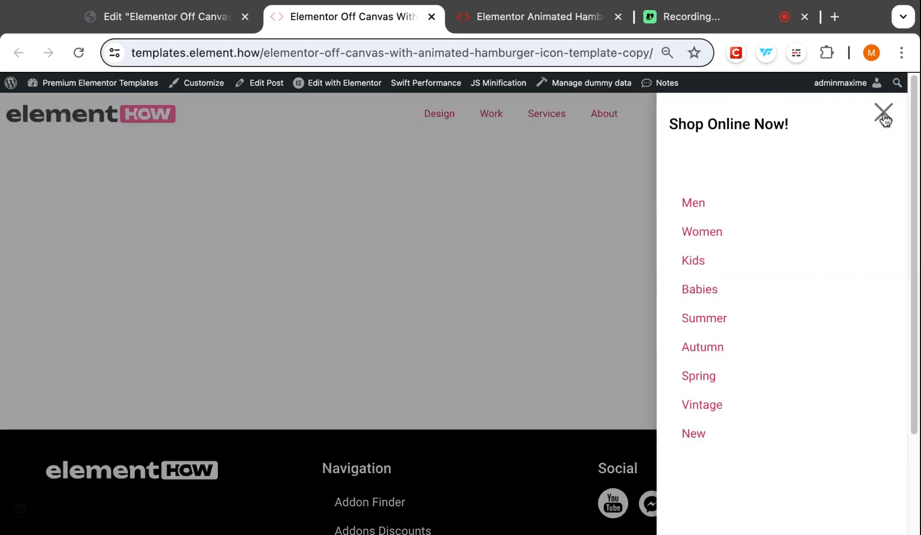
pyautogui.click(538, 17)
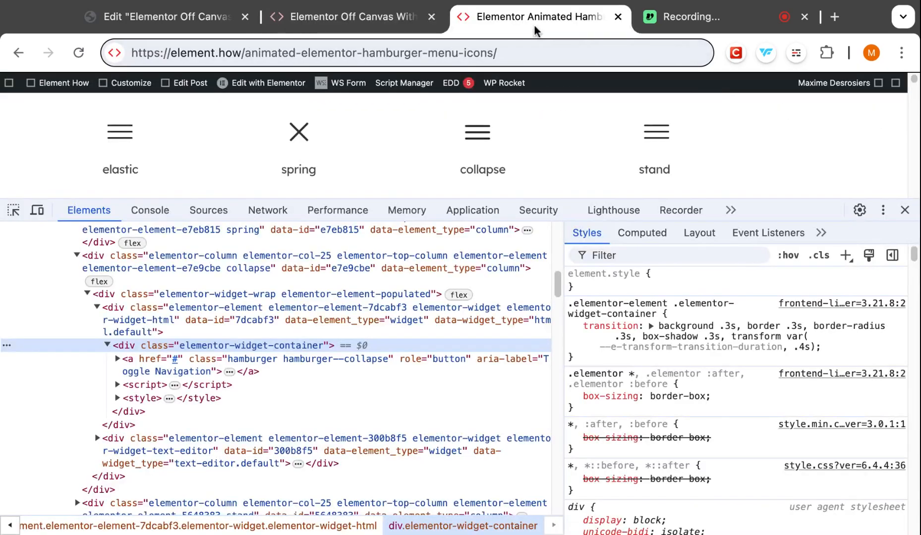
# Return to the element.how animated hamburger icons gallery.
pyautogui.click(903, 210)
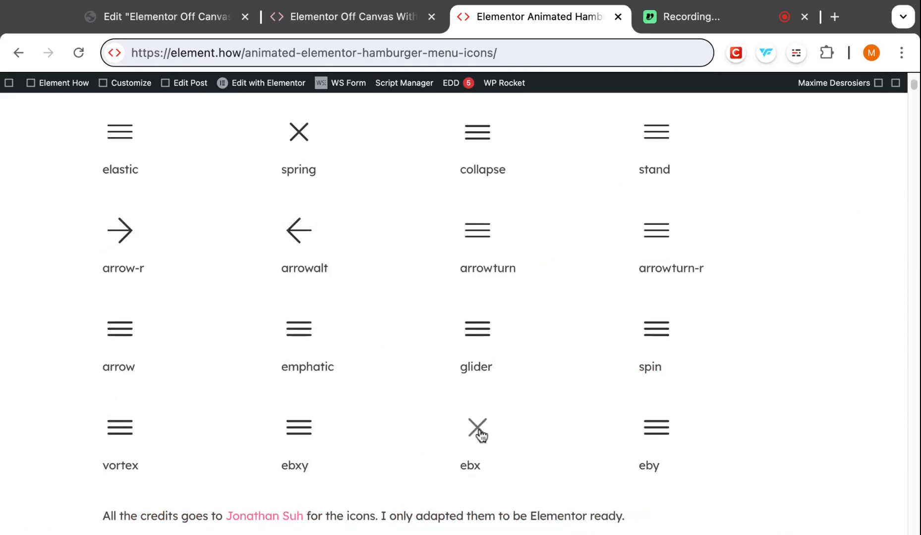
pyautogui.moveTo(298, 429)
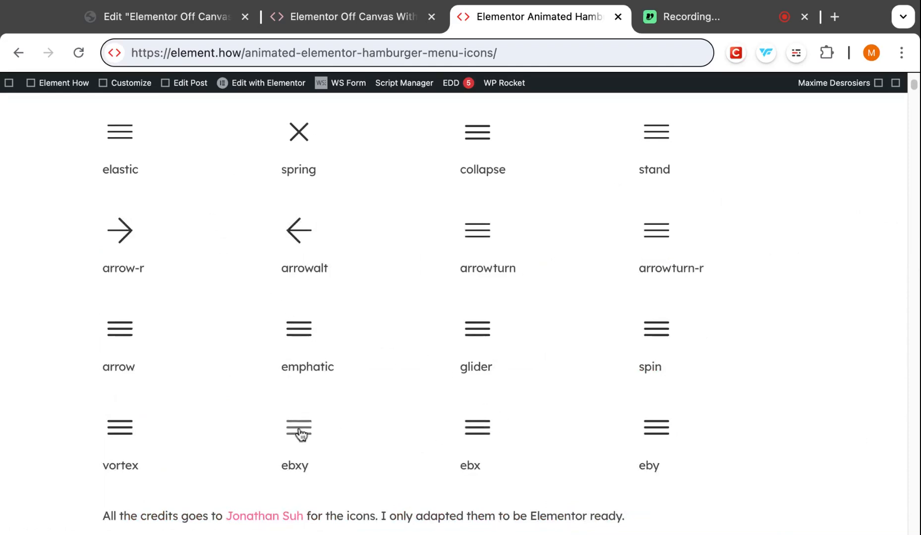
pyautogui.moveTo(298, 335)
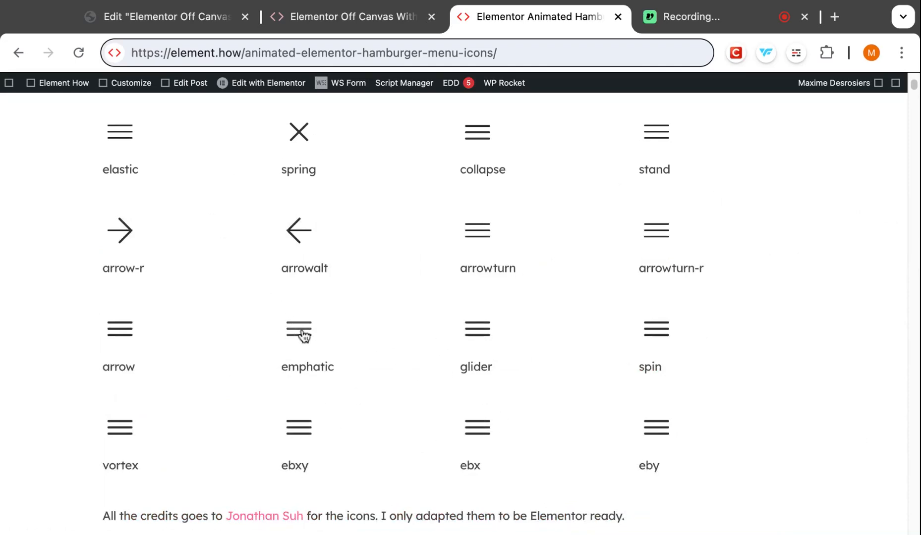
pyautogui.moveTo(372, 333)
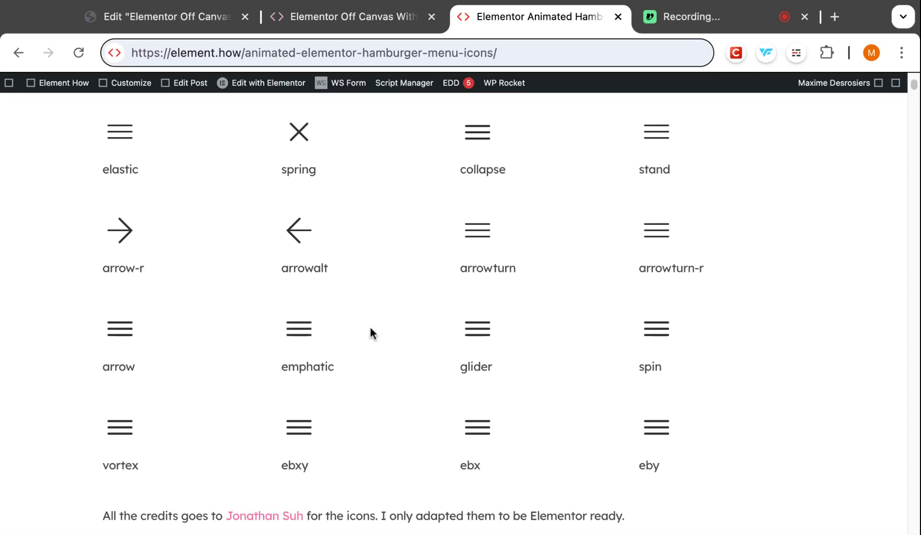
pyautogui.moveTo(531, 290)
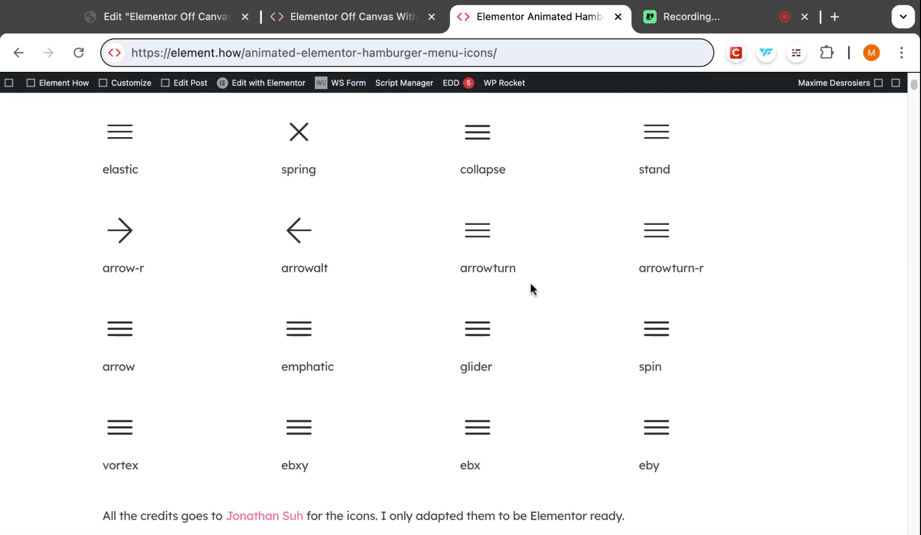